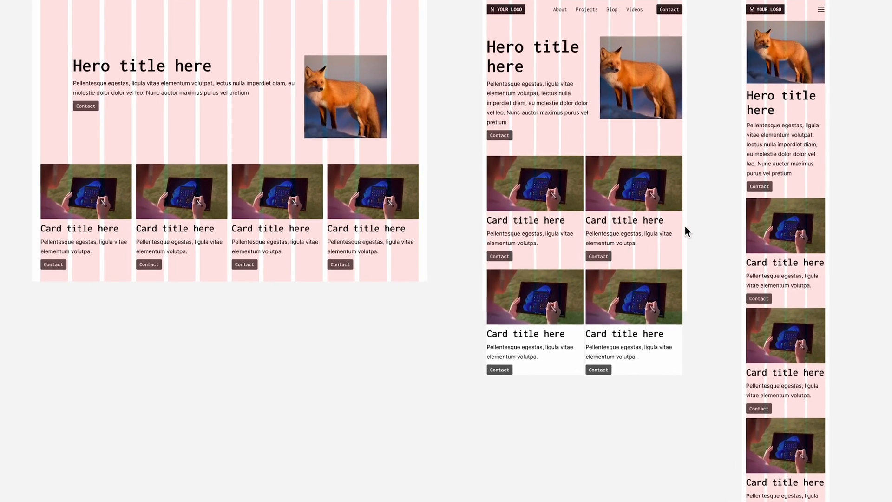
Open the Grid file from Tutorials showing the empty Desktop, iPad mini and iPhone SE frames.
{"action": "scroll", "scroll_direction": "down", "scroll_amount": 3}
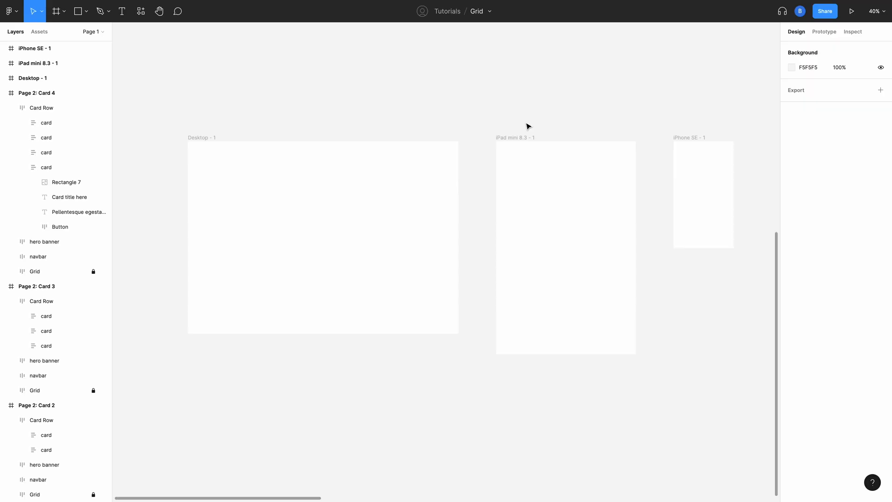
{"action": "left_click", "coordinate": [323, 237]}
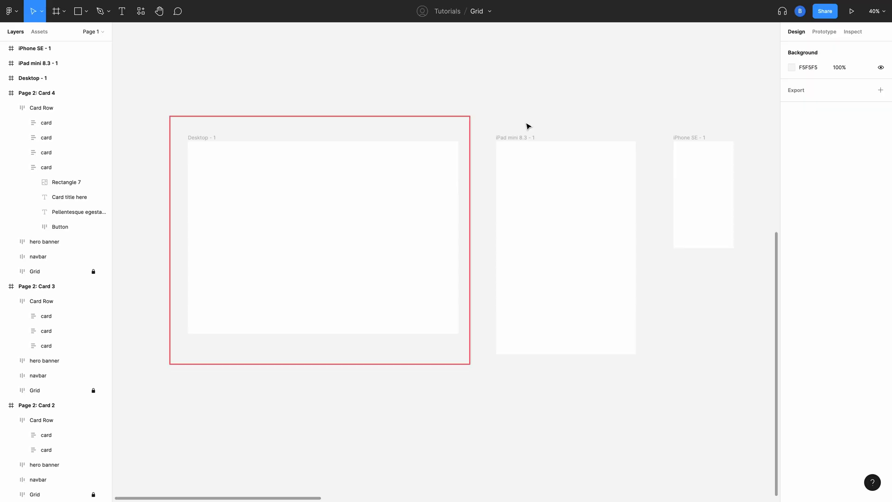